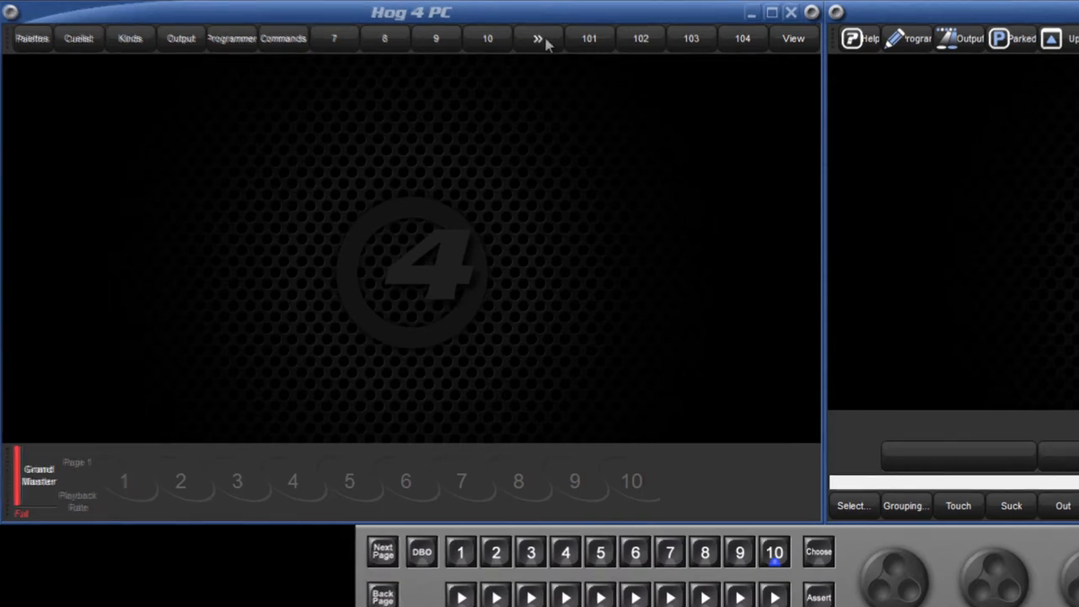
Step: Page forward and back through the saved views on the View toolbar
click(536, 38)
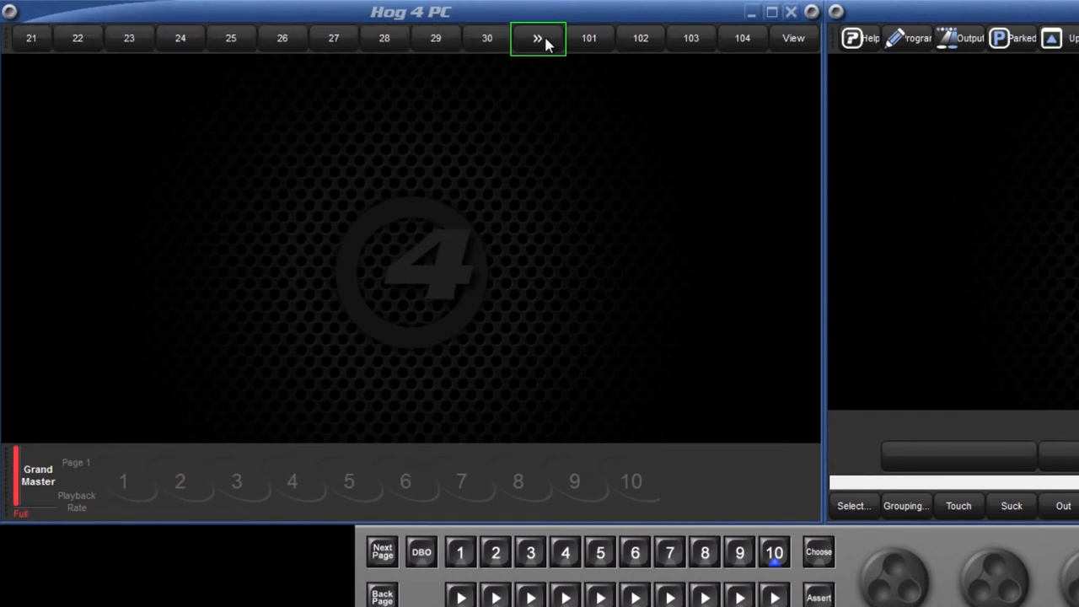
click(536, 37)
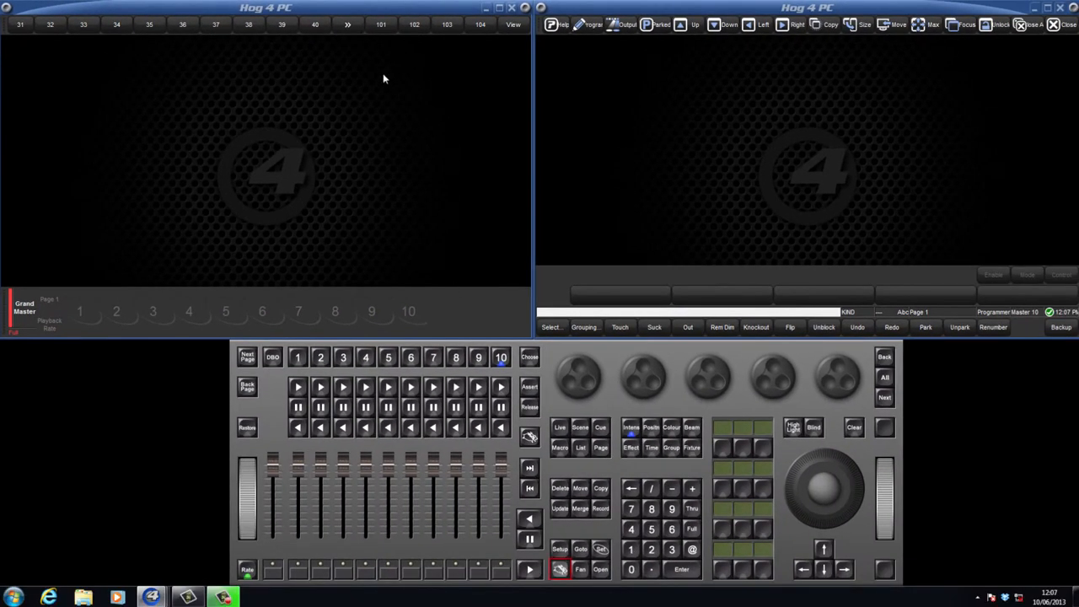
click(347, 24)
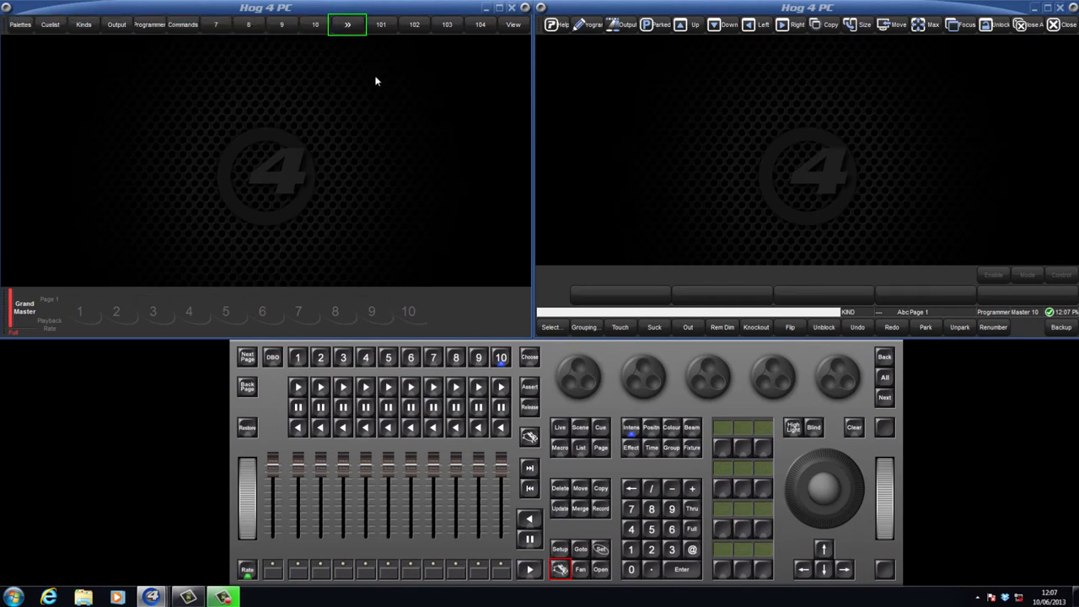
click(513, 23)
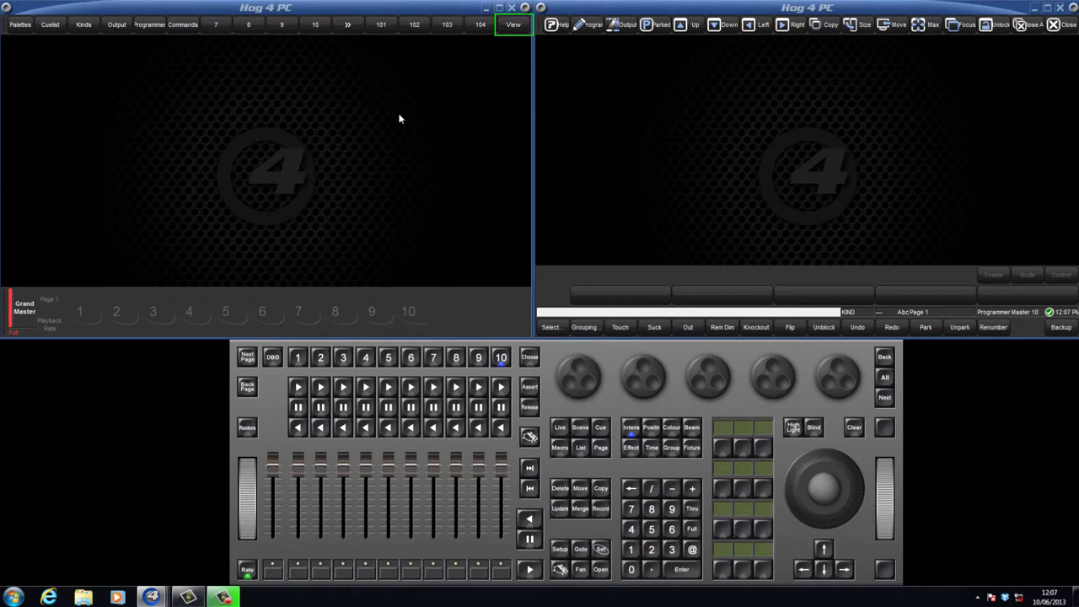
click(512, 26)
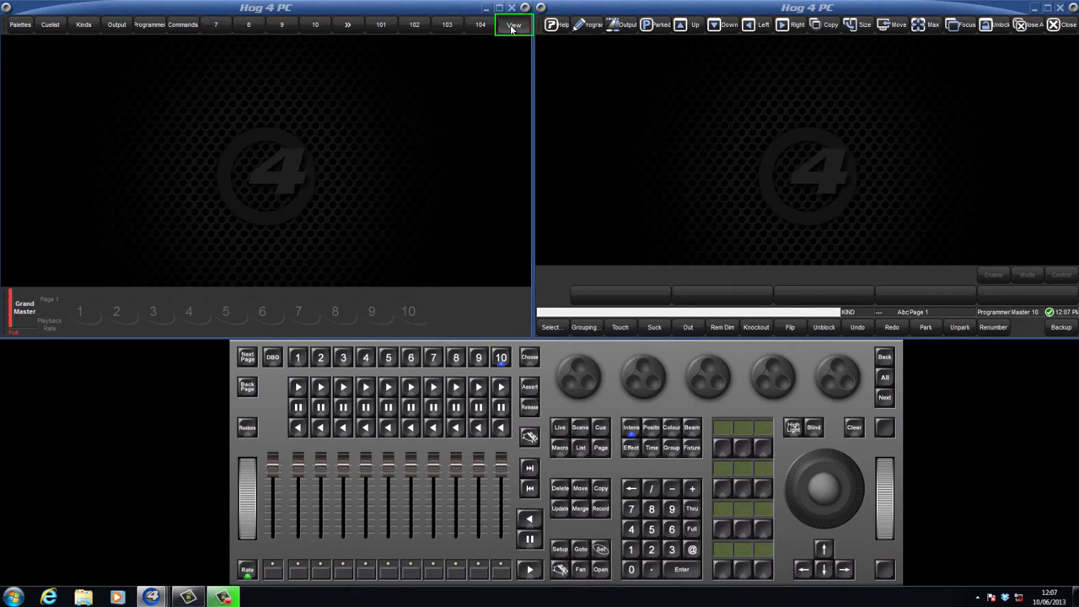
Step: Show the Views Directory as a detailed list and set the Cuelist view's Additive to No
click(600, 570)
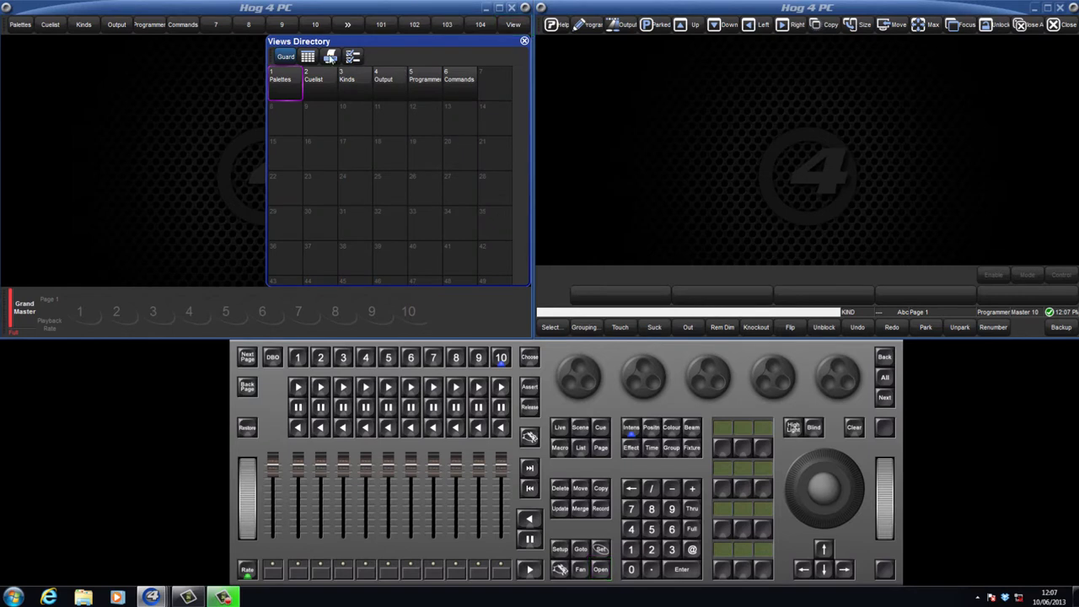
click(307, 58)
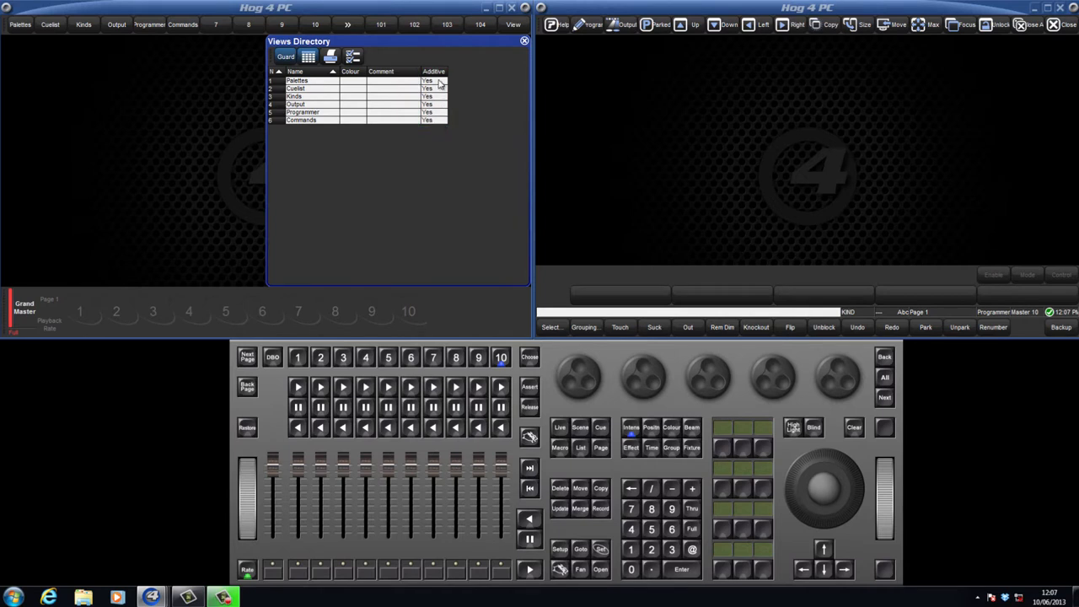
click(431, 81)
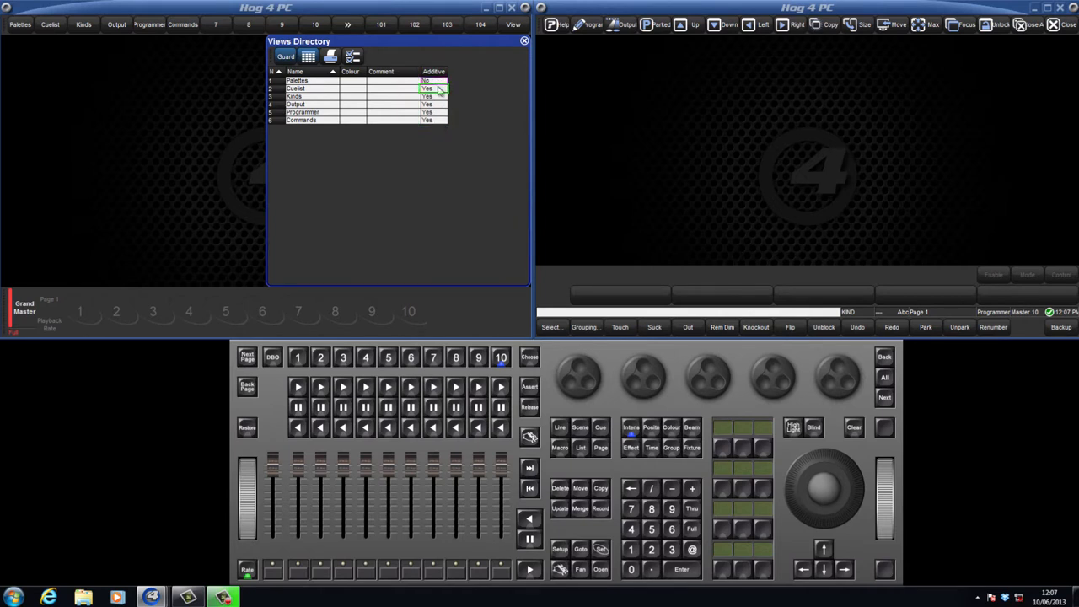
click(600, 549)
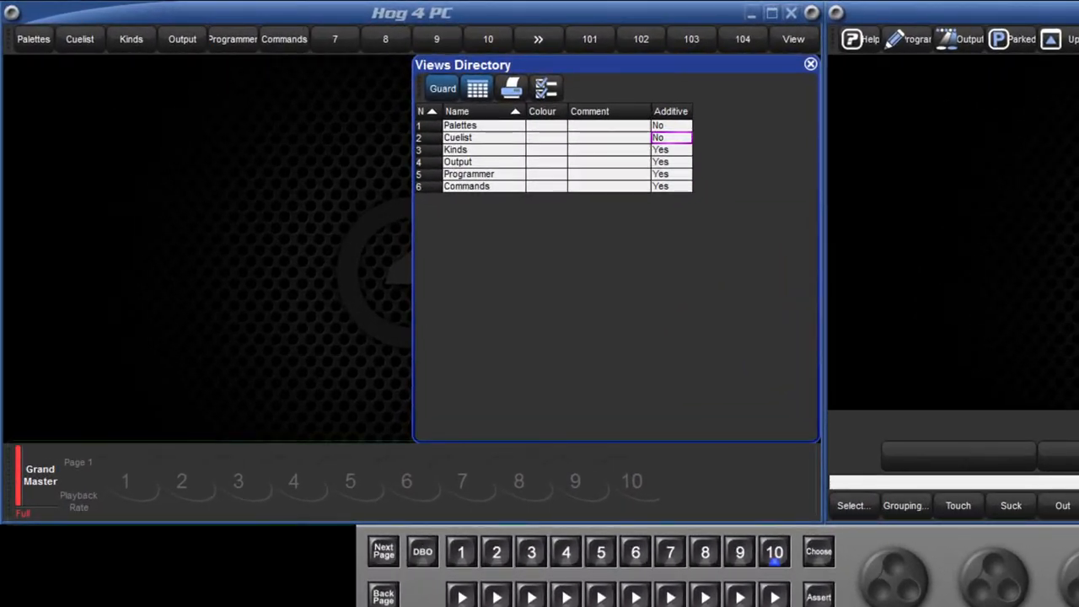
Step: Close the Views Directory and point out the playback bar controls along the bottom
click(809, 64)
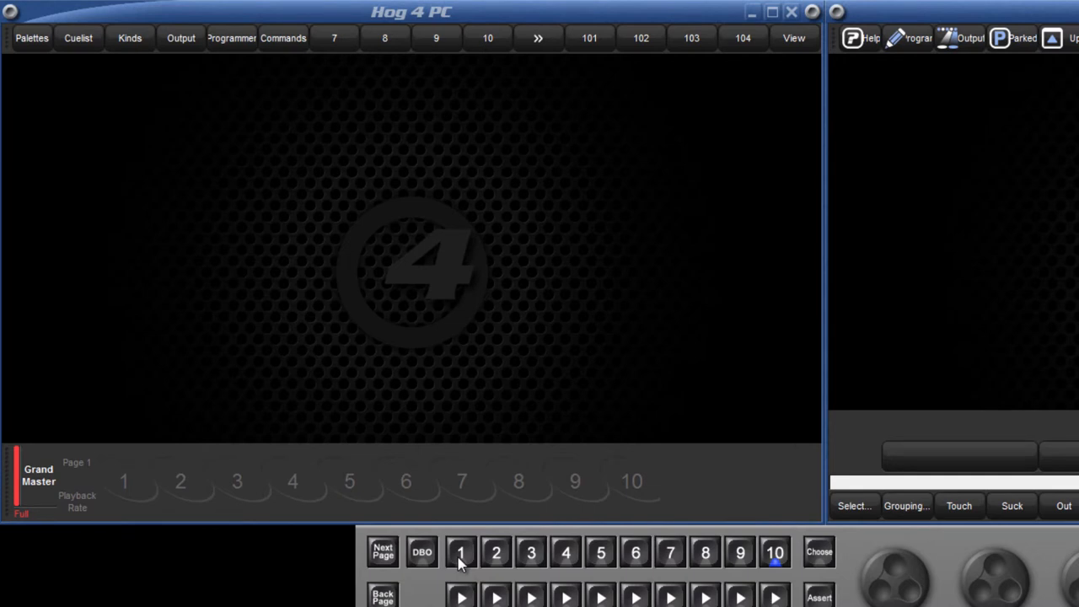
click(461, 553)
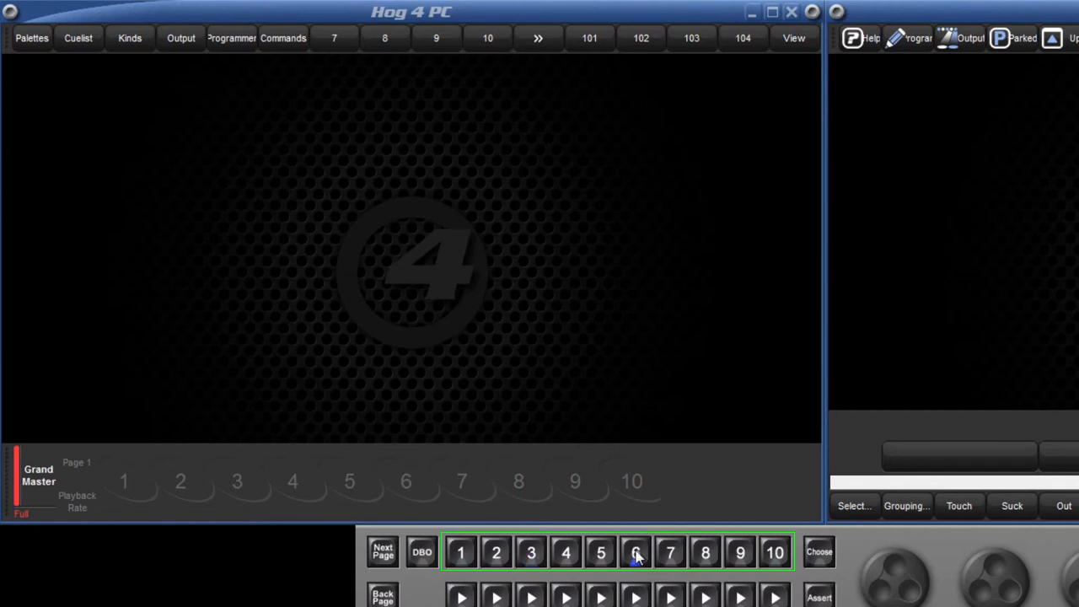
click(773, 552)
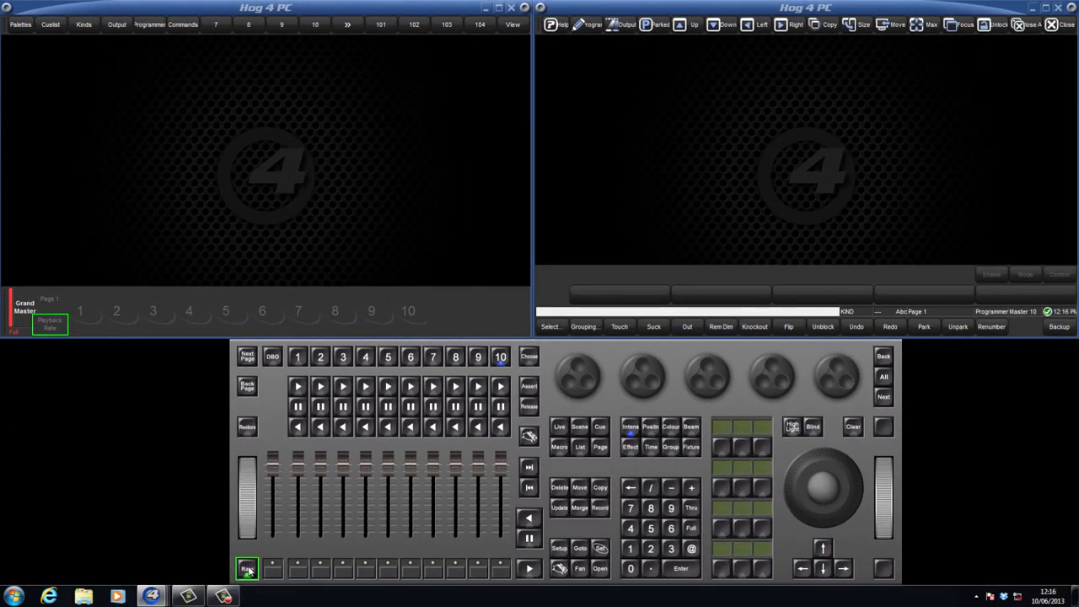
click(246, 566)
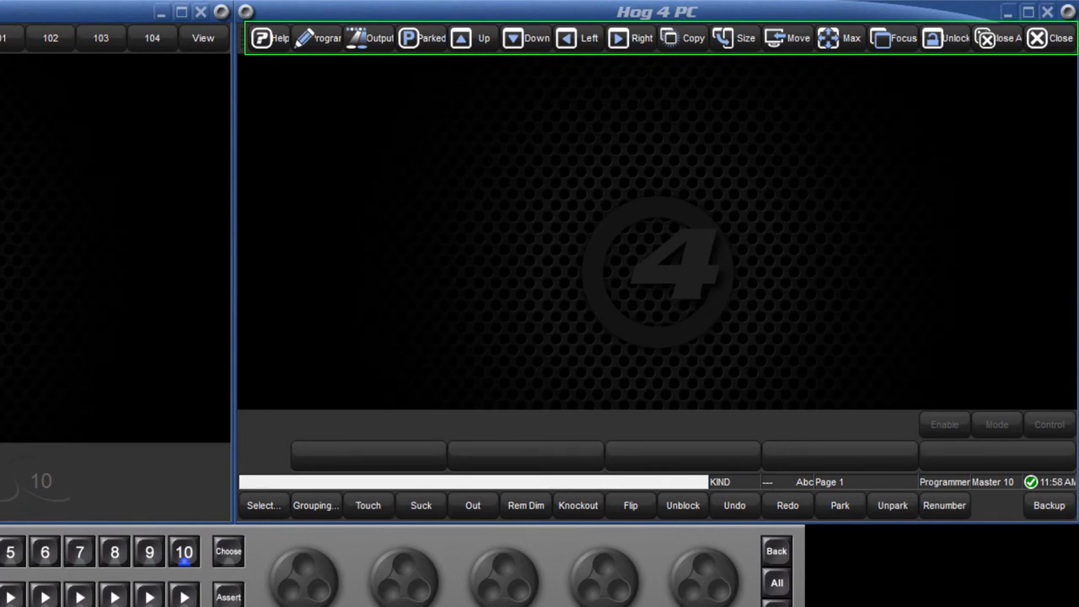
Step: Open an Output window from the window toolbar and duplicate it with Copy
click(431, 38)
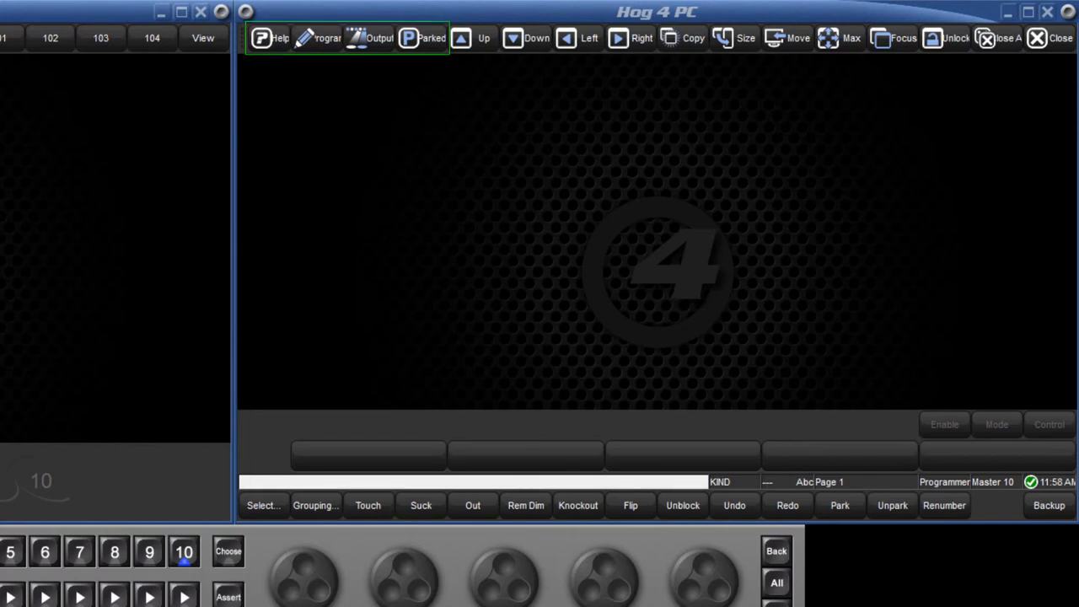
click(381, 37)
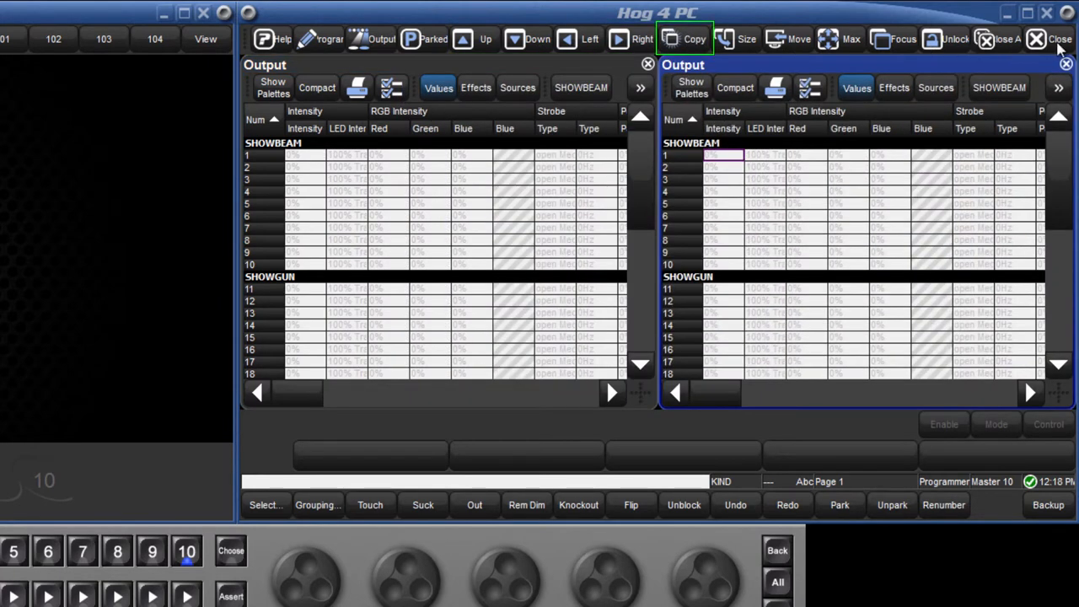
Step: Maximise and restore the Output window, reposition it, then close it
click(1066, 64)
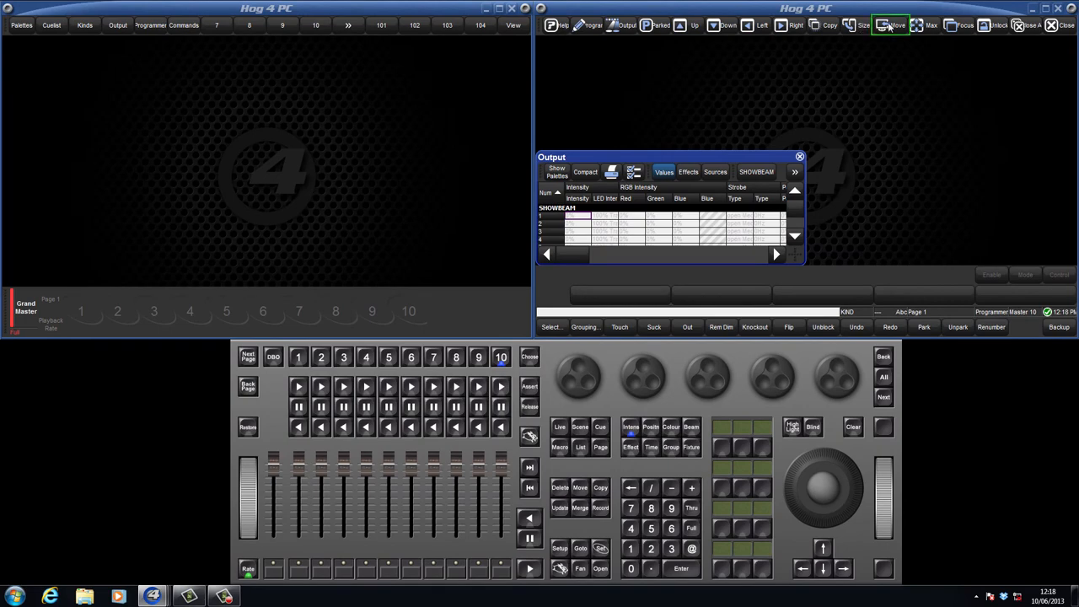
click(799, 157)
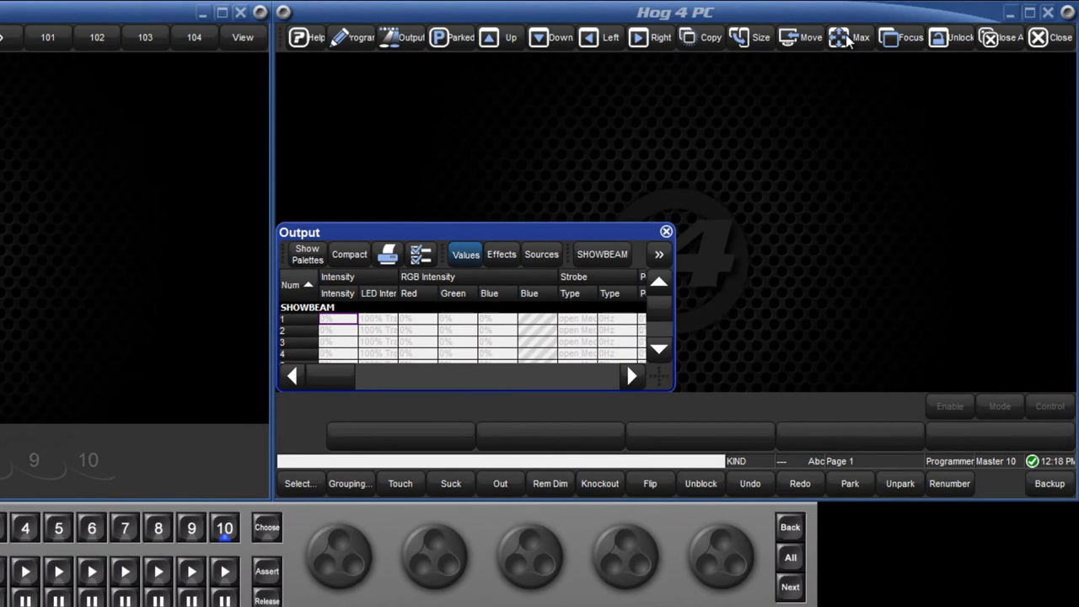
click(840, 37)
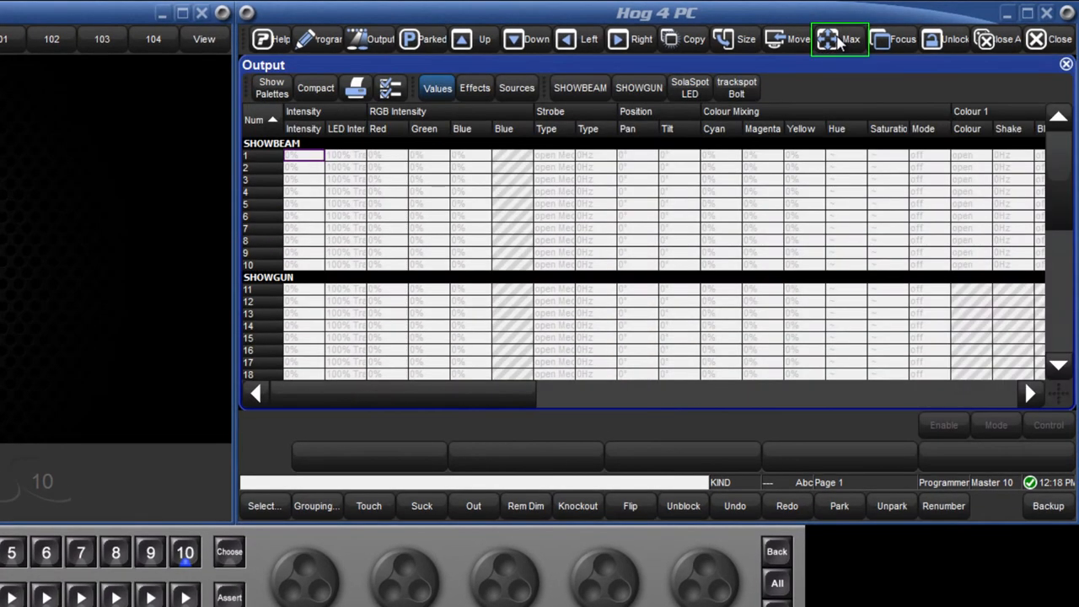
click(839, 38)
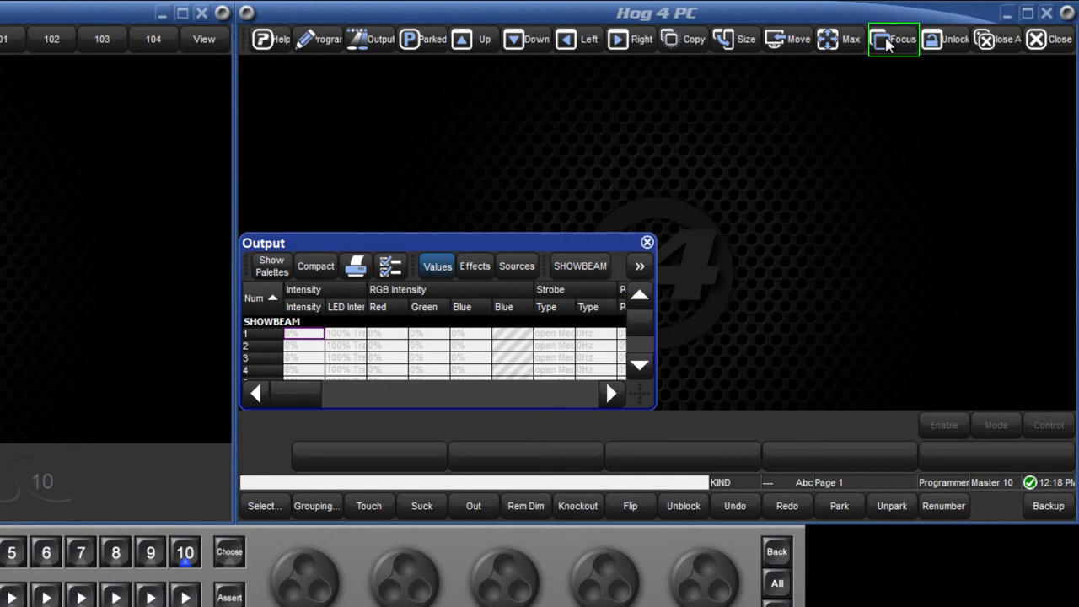
mouse_move(948, 47)
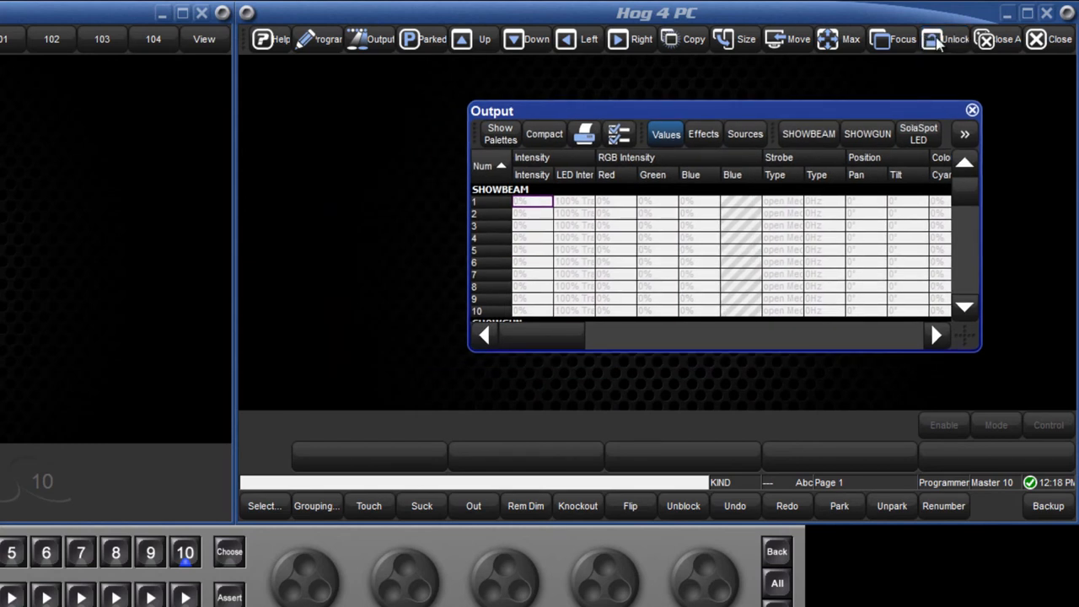
mouse_move(1048, 41)
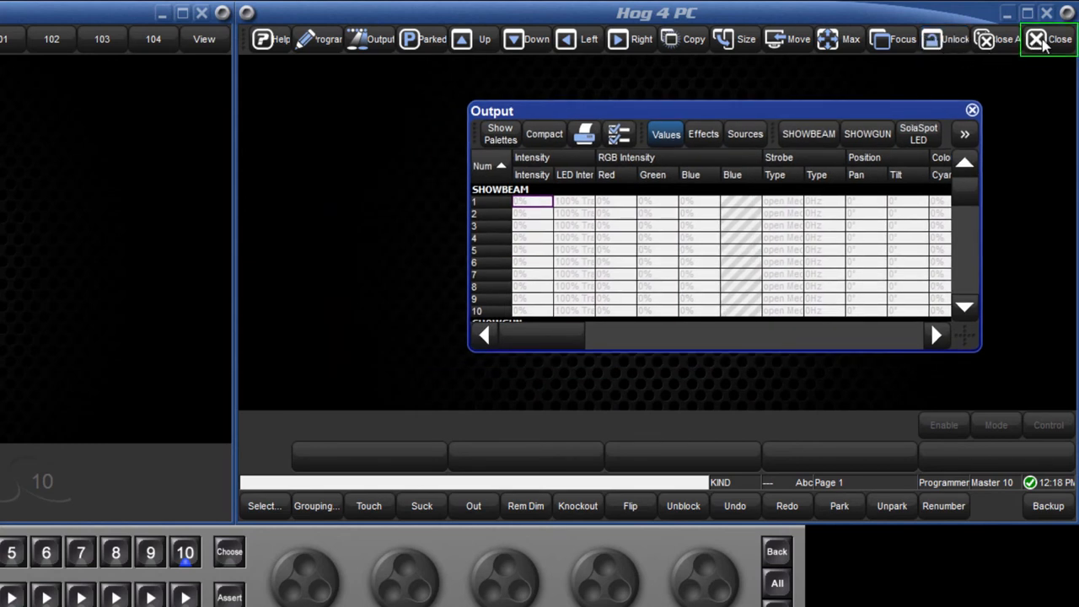
click(971, 110)
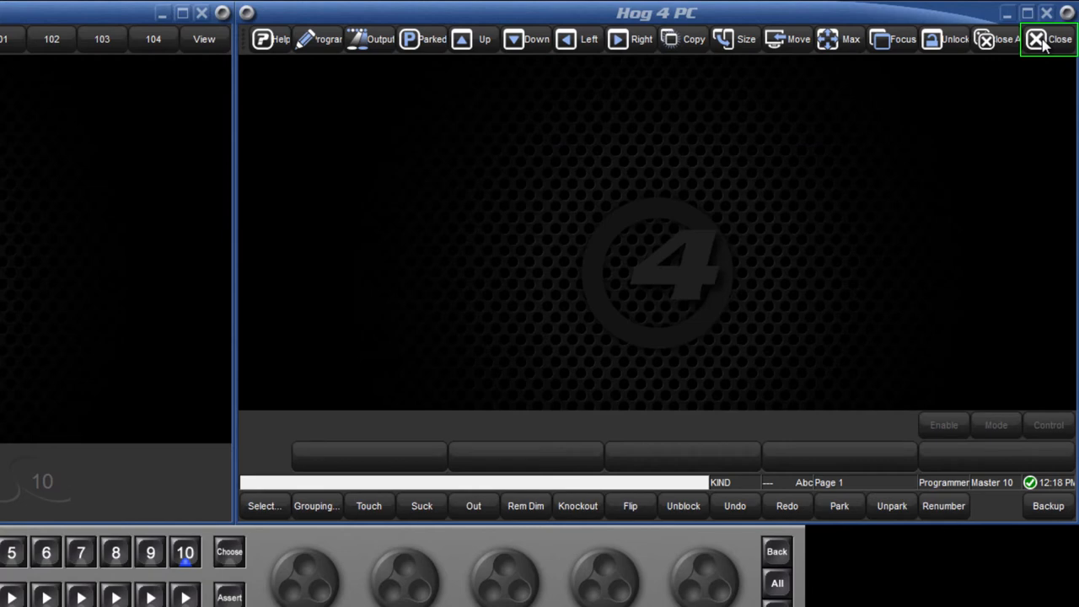
mouse_move(998, 40)
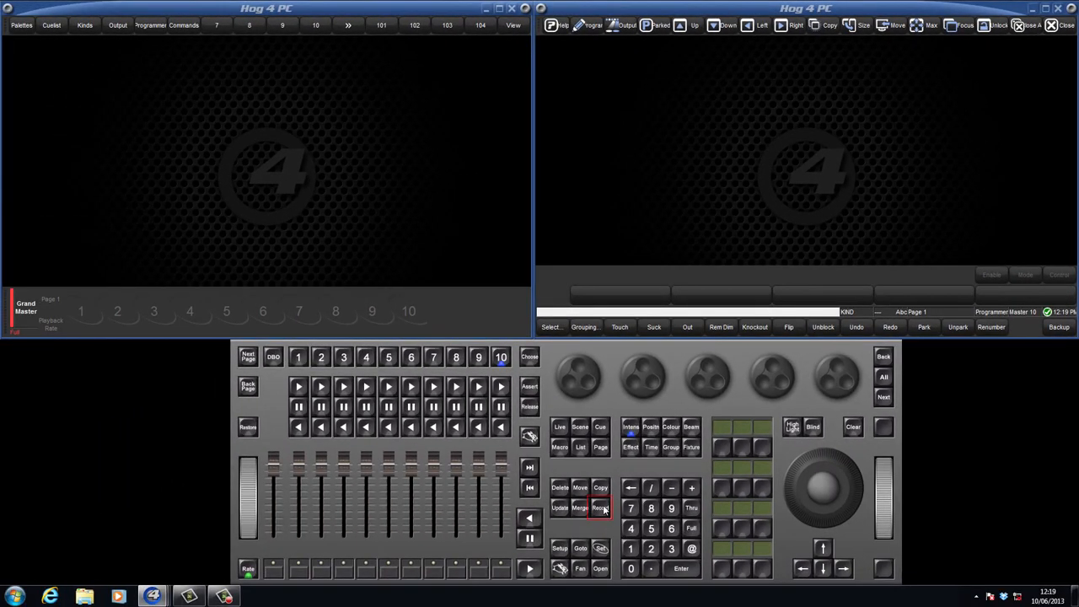
click(479, 25)
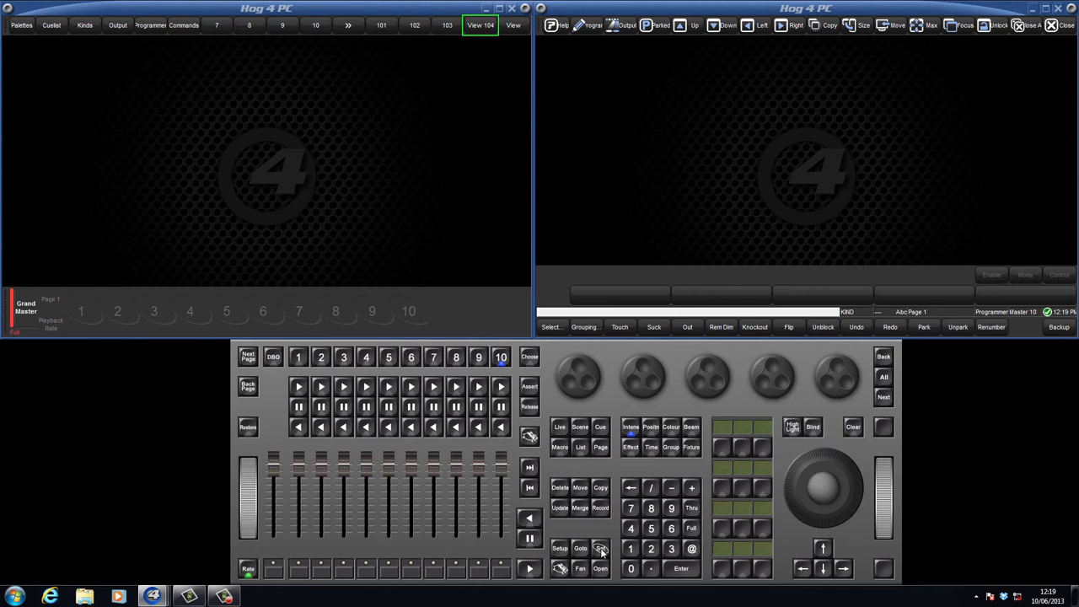
click(600, 548)
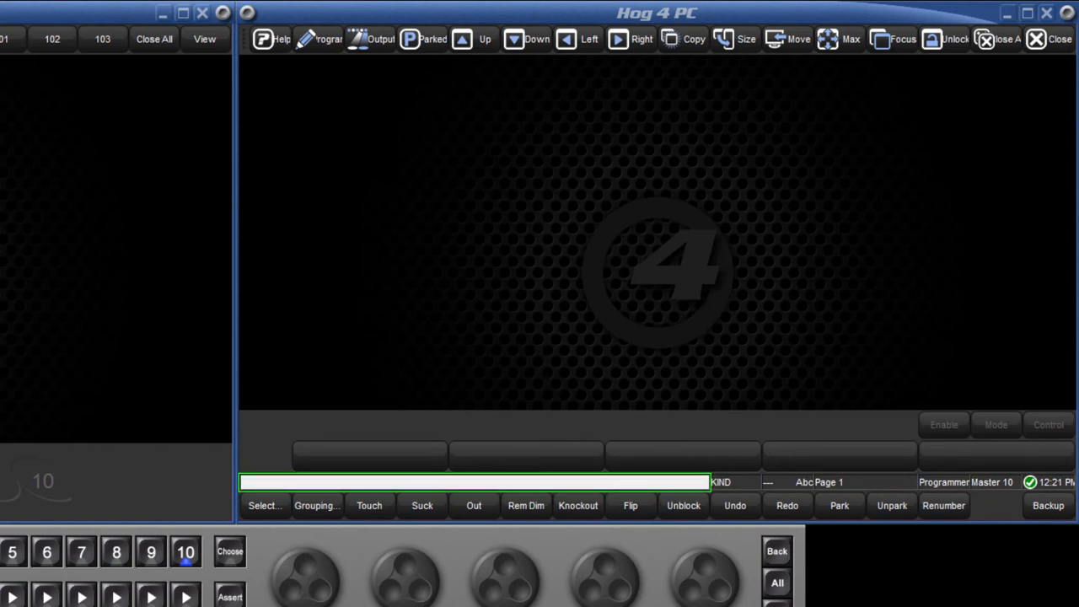
Step: Enter a fixture selection on the command line starting with SHOWBEAM 3
text(SHOWBEAM 3)
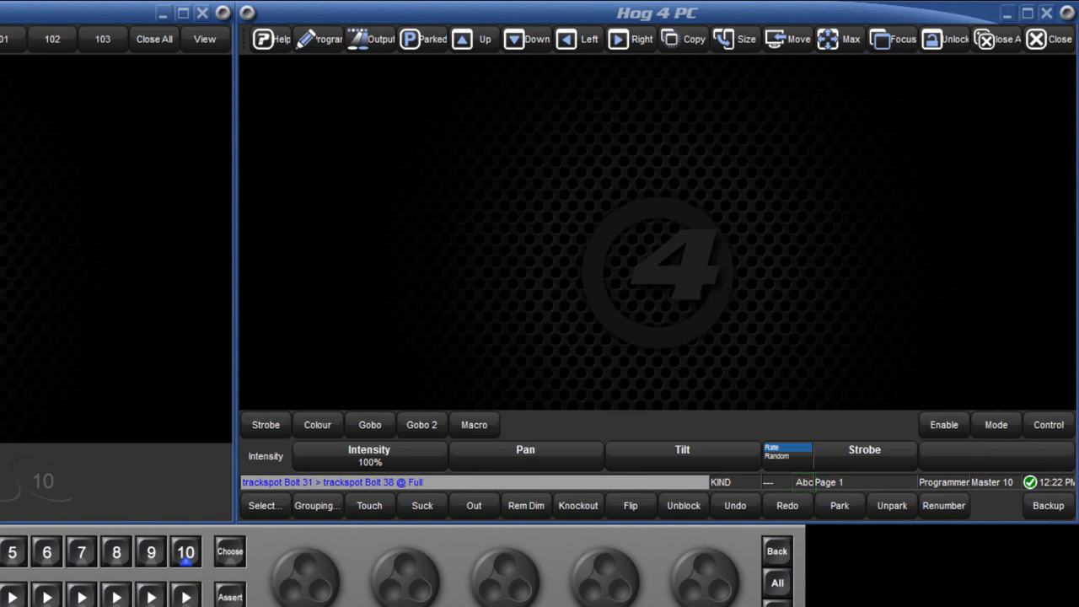
Step: Adjust intensity to 91%, then step through the Position, Colour and Beam parameter groups
click(864, 482)
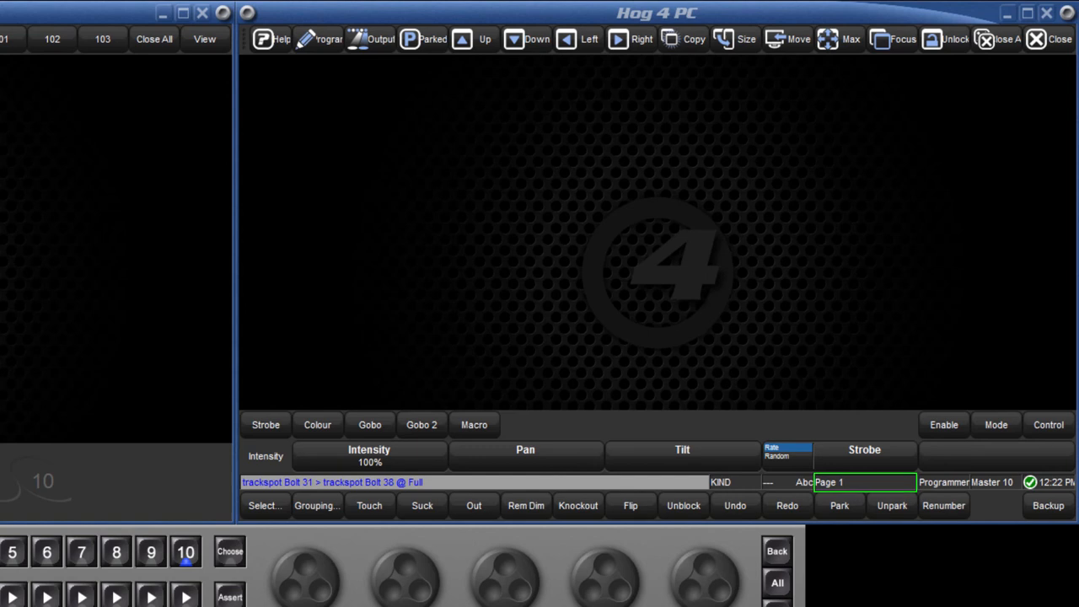
click(944, 482)
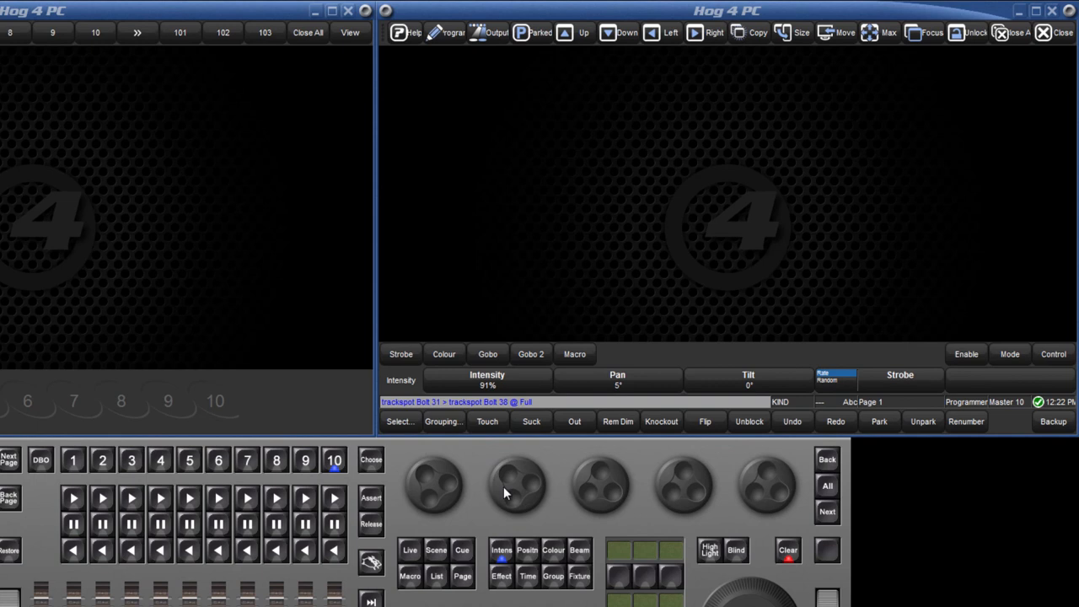
click(525, 549)
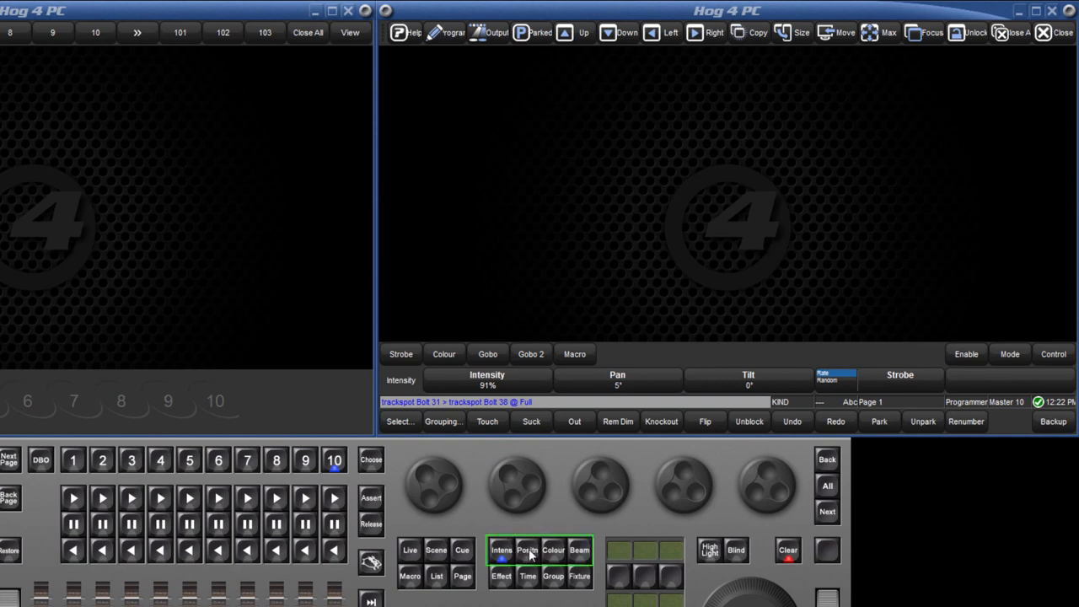
click(553, 549)
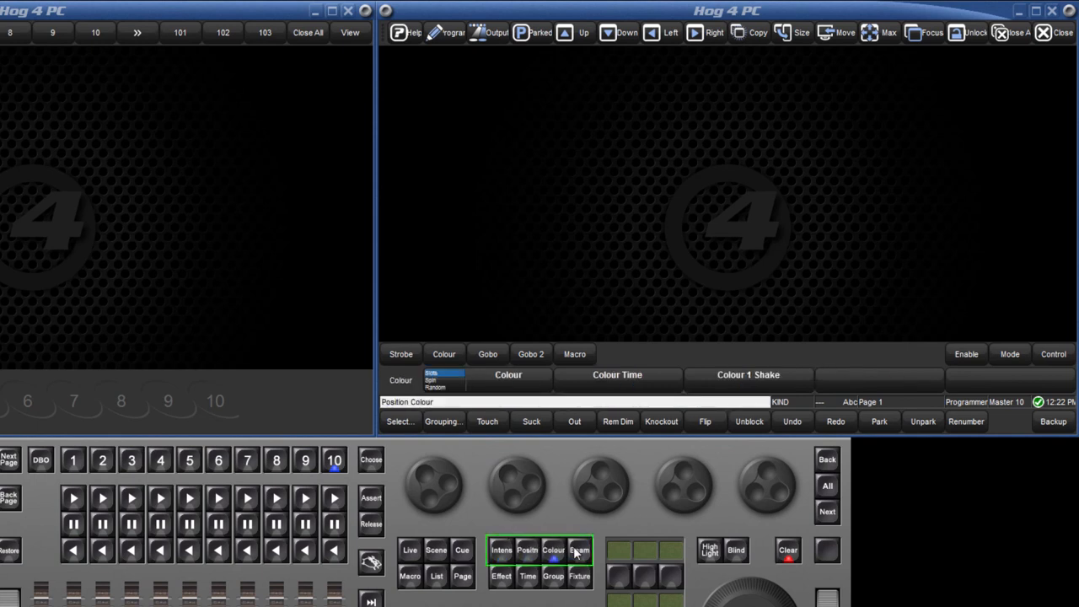
click(580, 549)
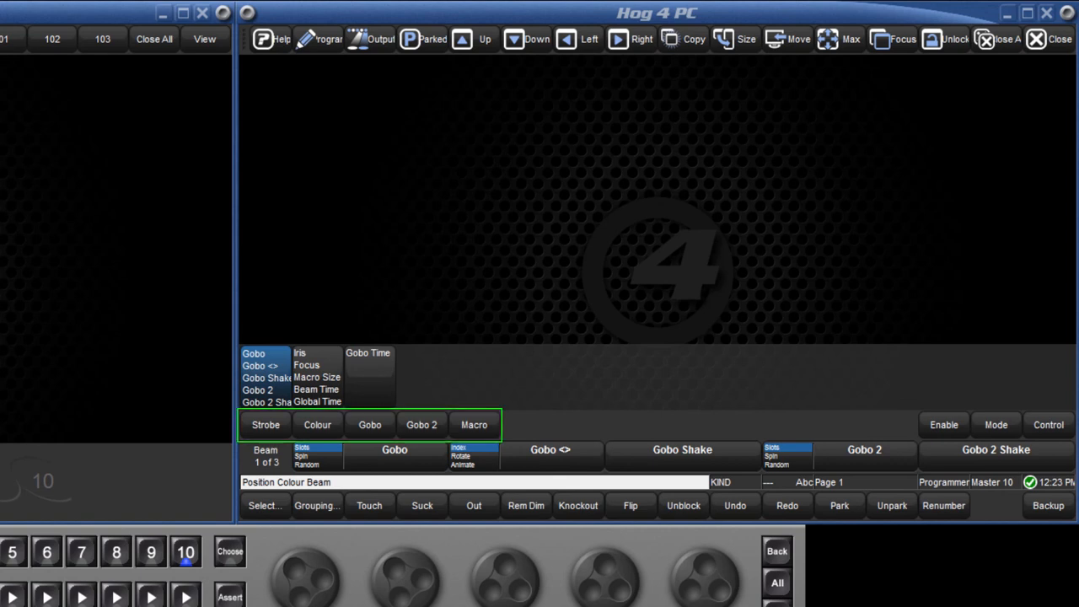
mouse_move(384, 475)
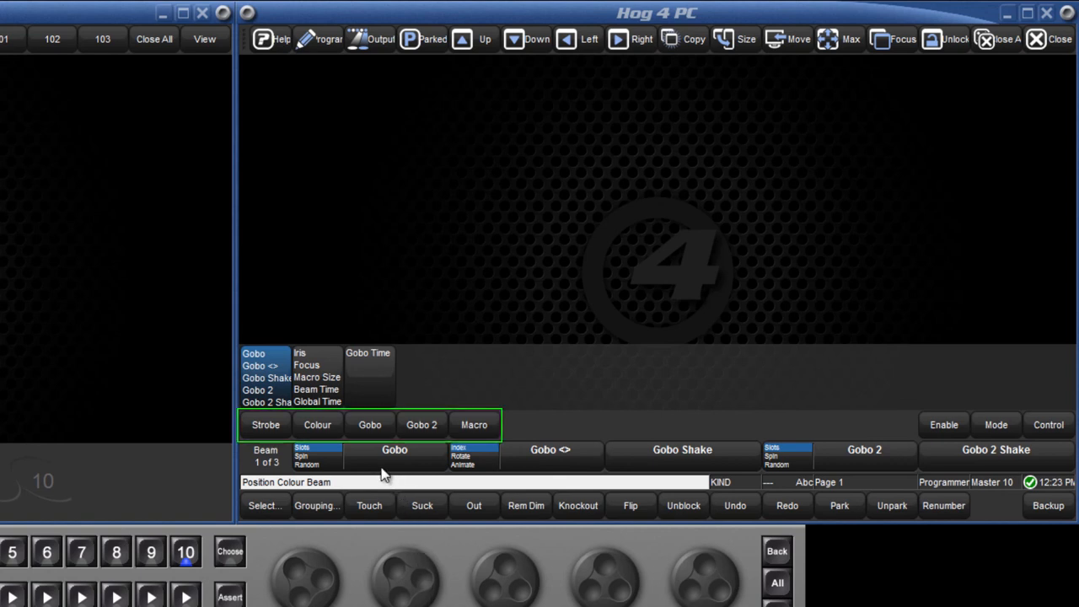
Step: Choose the funnel gobo for Gobo 2 and show the fixture Control options like lamp strike and douse
click(317, 424)
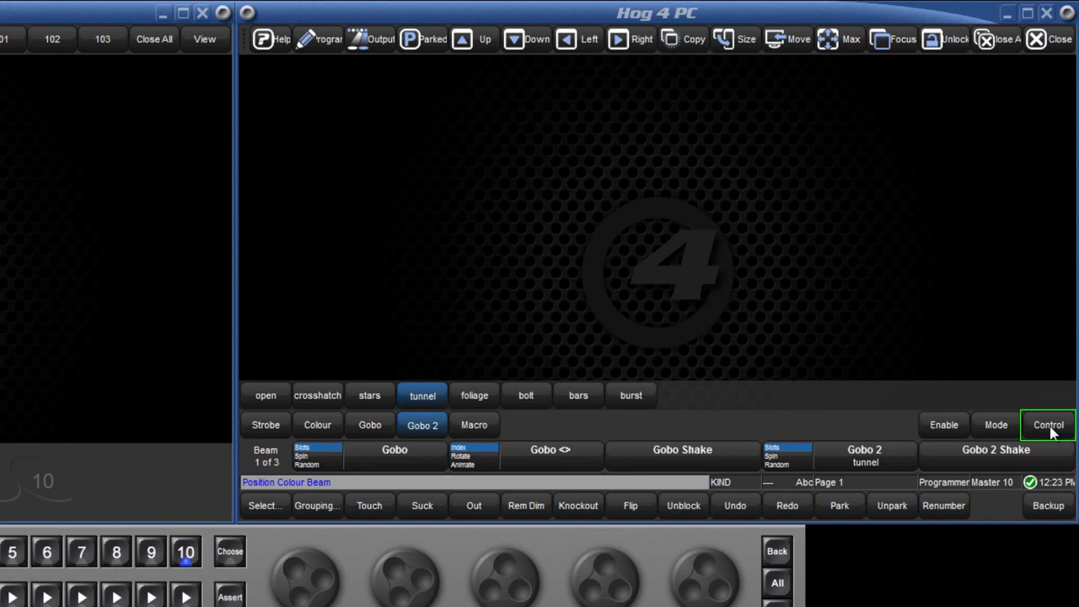
click(1049, 425)
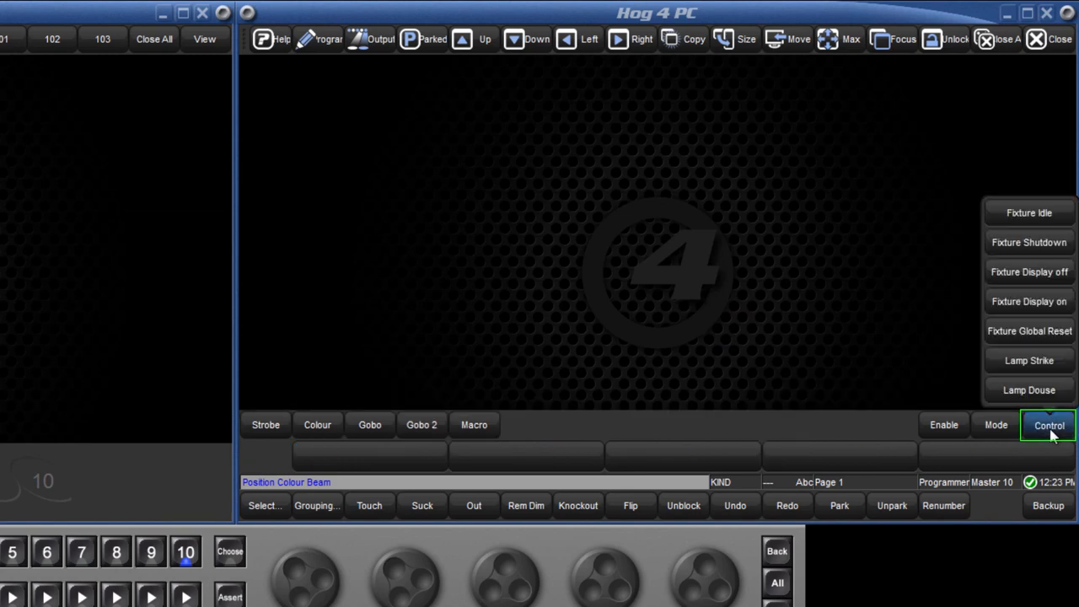